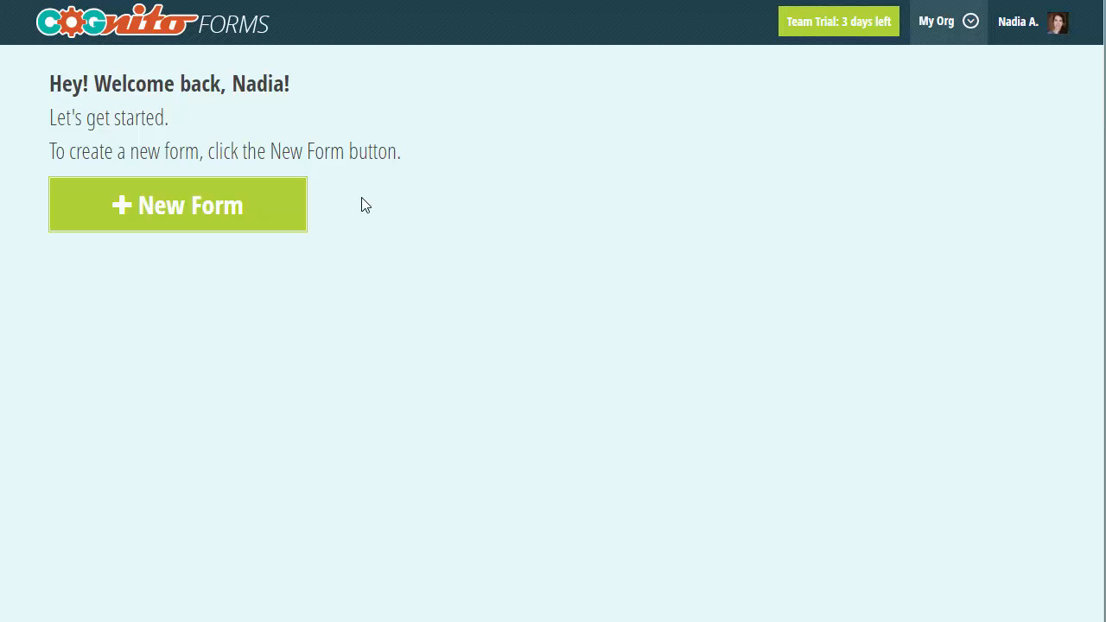
Step: Begin a new form from a template and preview the Basic Sales Form's name, shipping, order and payment fields
left_click(176, 204)
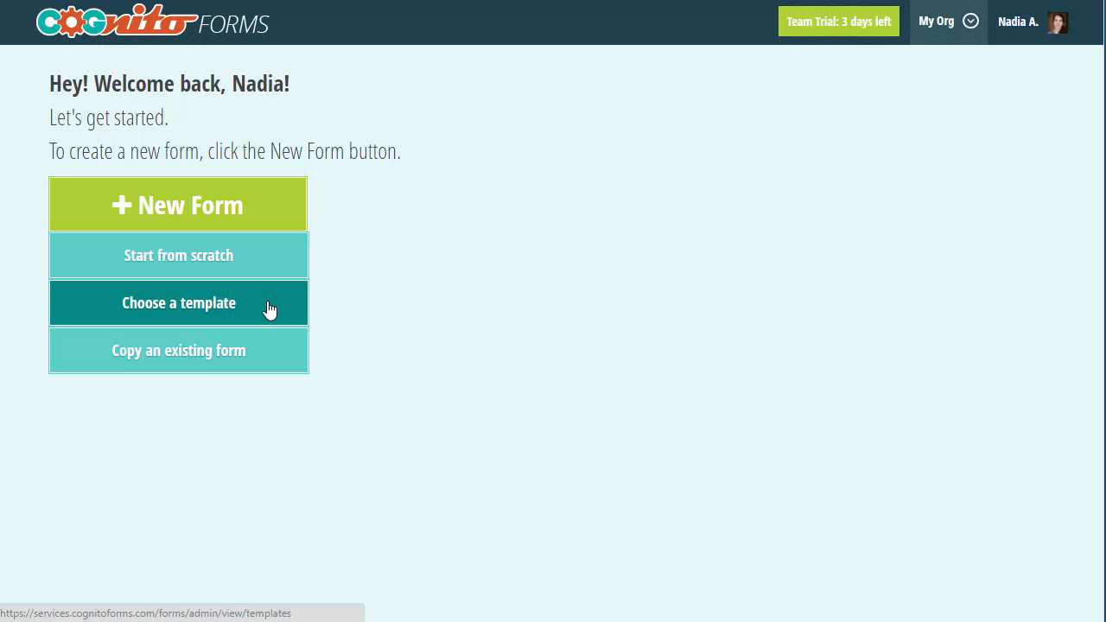
left_click(178, 303)
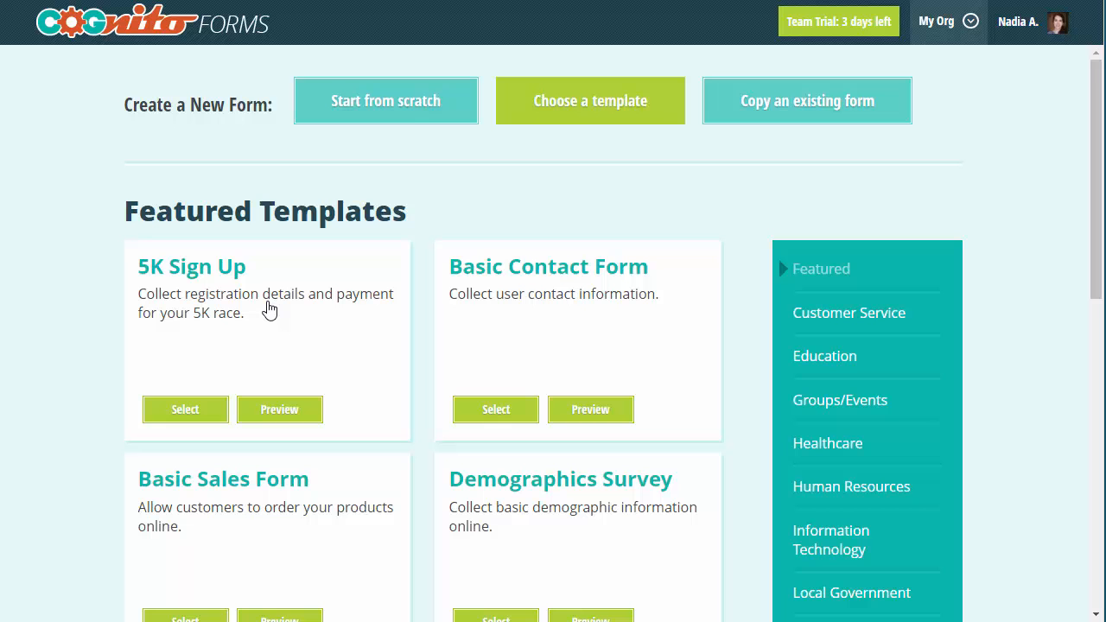
scroll("down", 3)
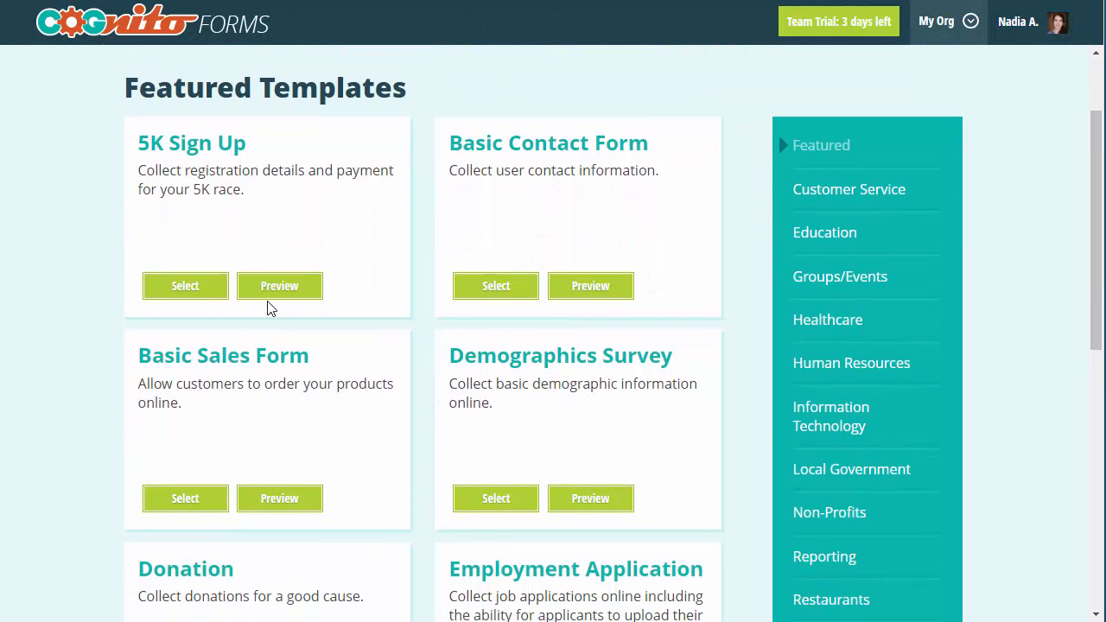
scroll("down", 3)
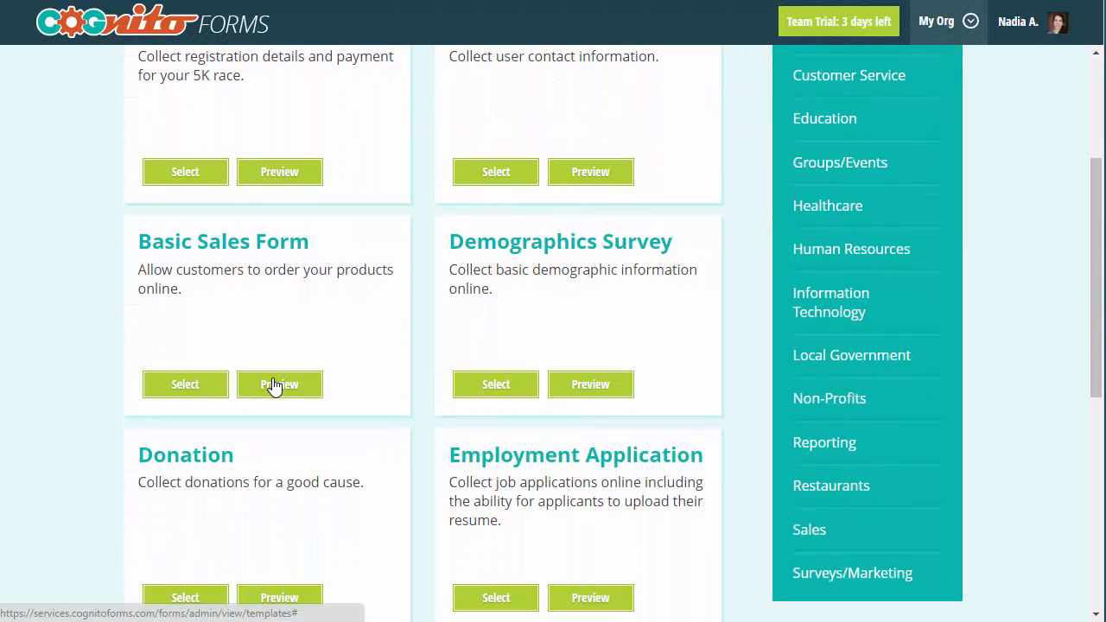
left_click(280, 383)
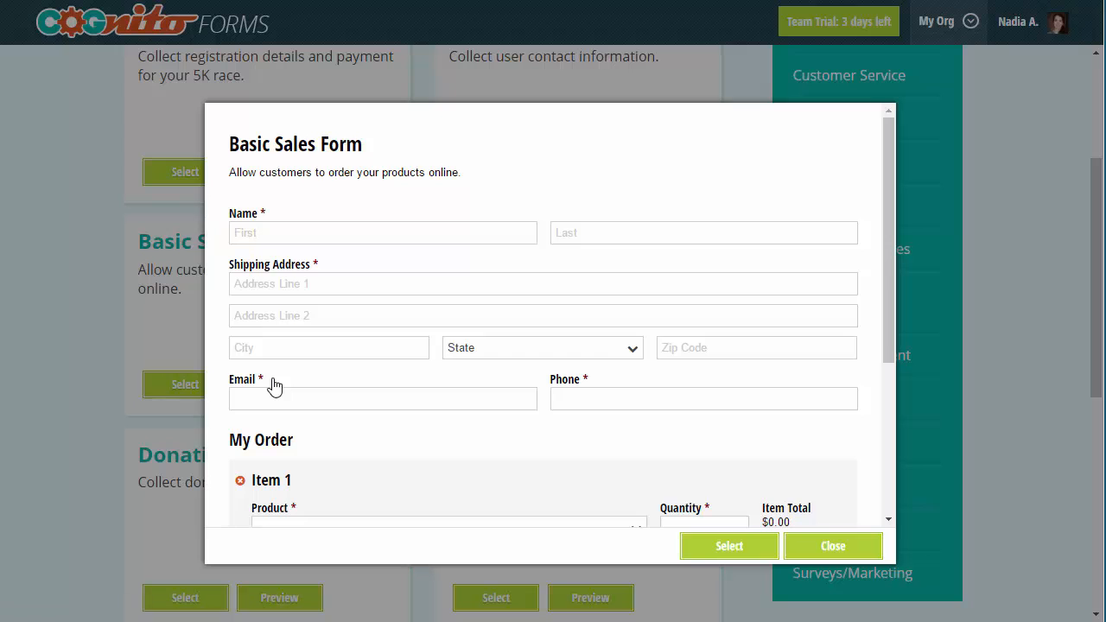
scroll("down", 3)
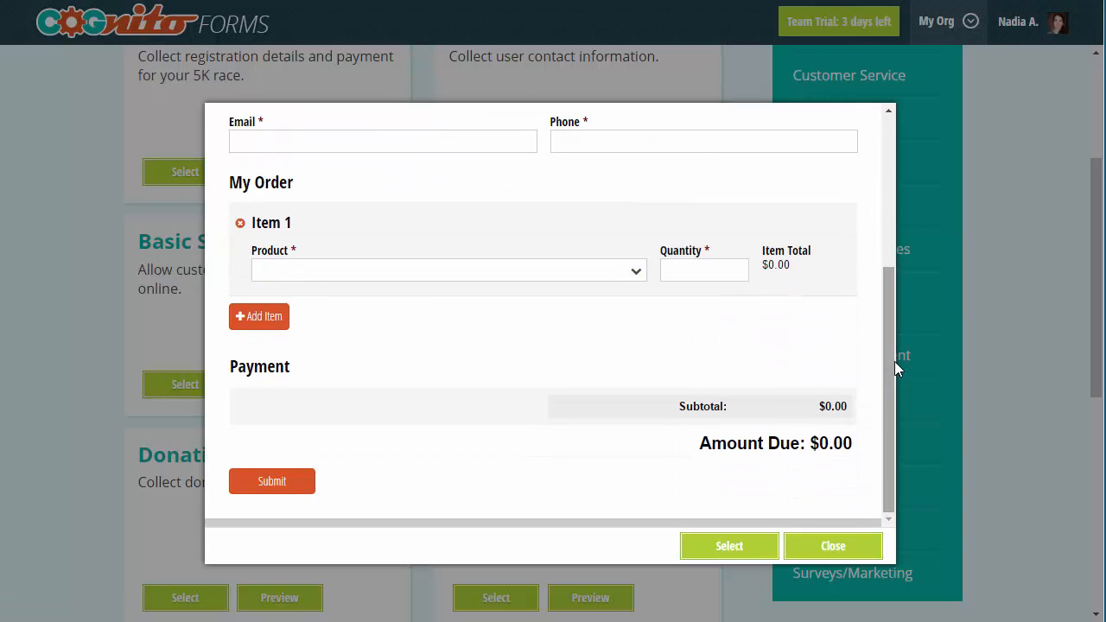
Step: Select the Basic Sales Form template, then review the Product, Quantity and Payment section settings in the builder
left_click(729, 546)
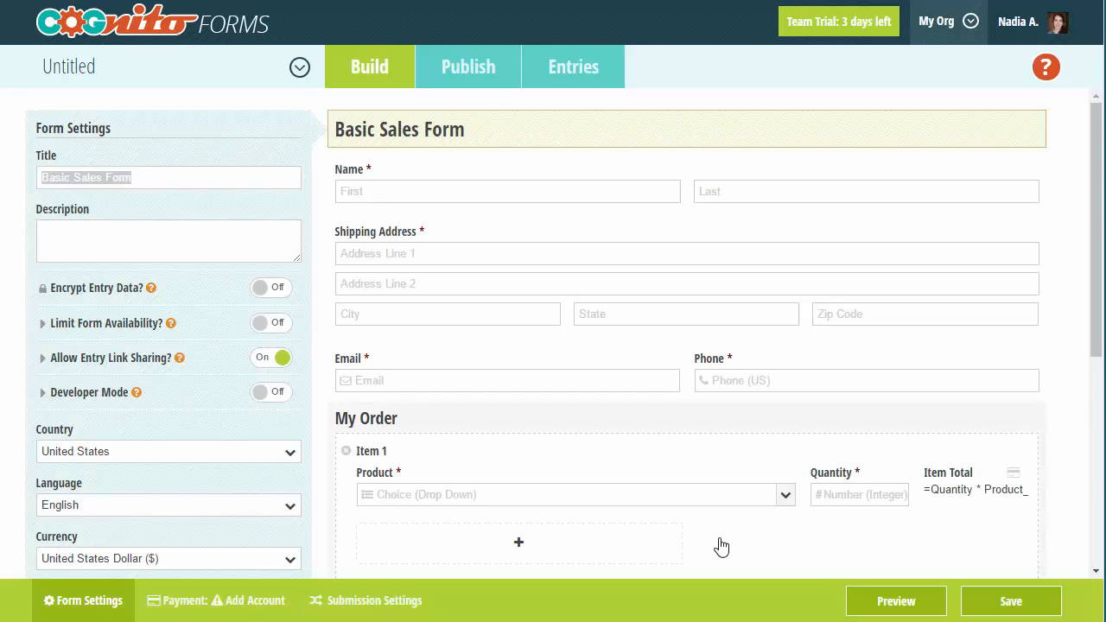
mouse_move(913, 401)
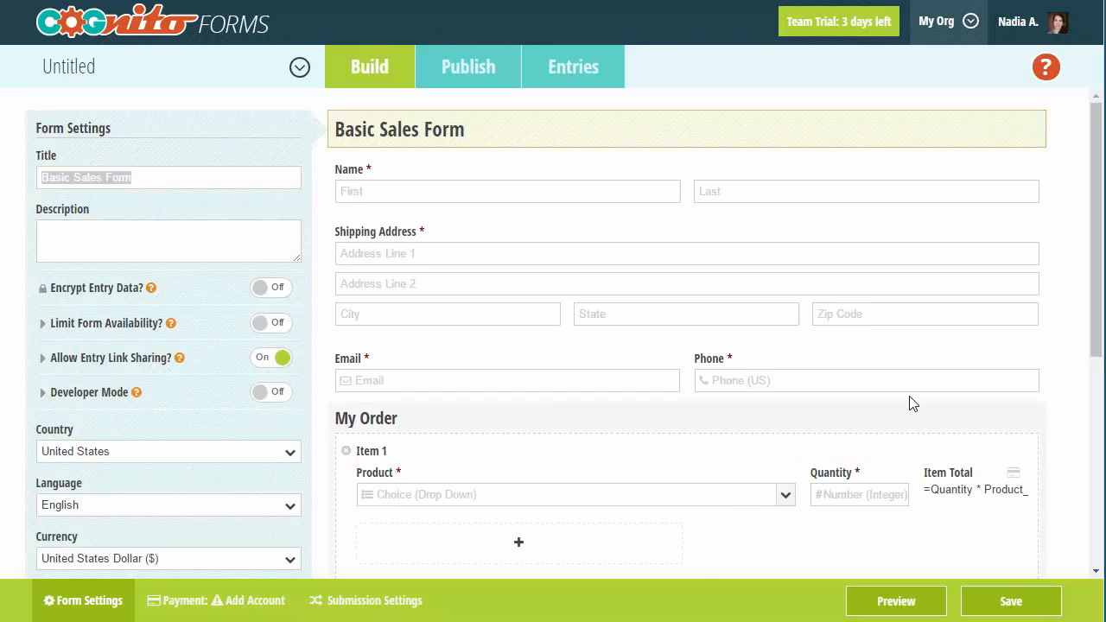
scroll("down", 3)
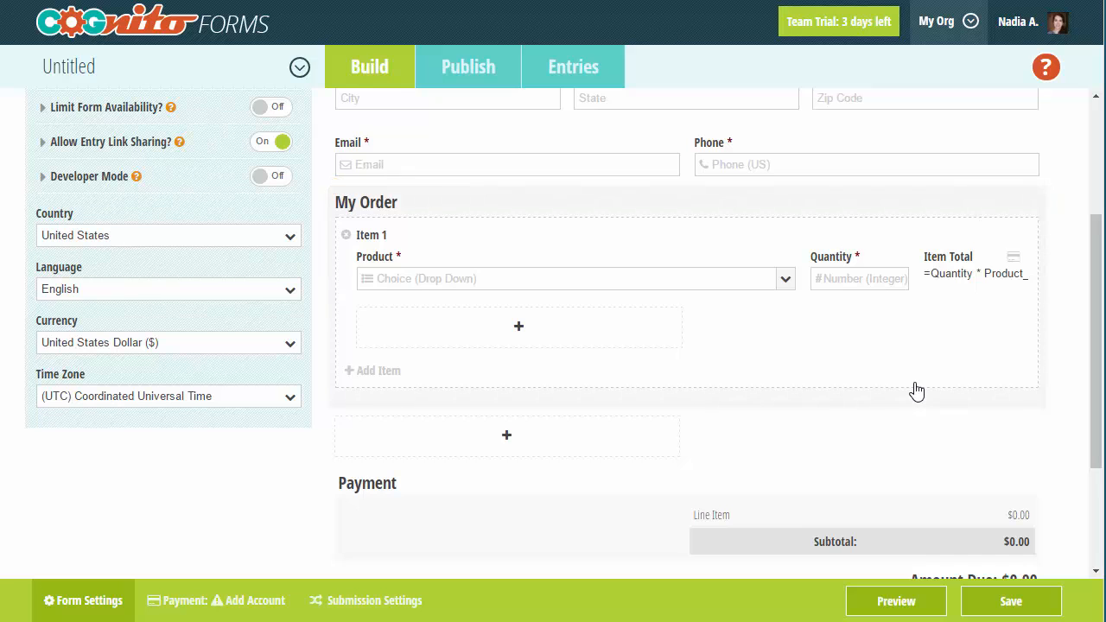
mouse_move(735, 294)
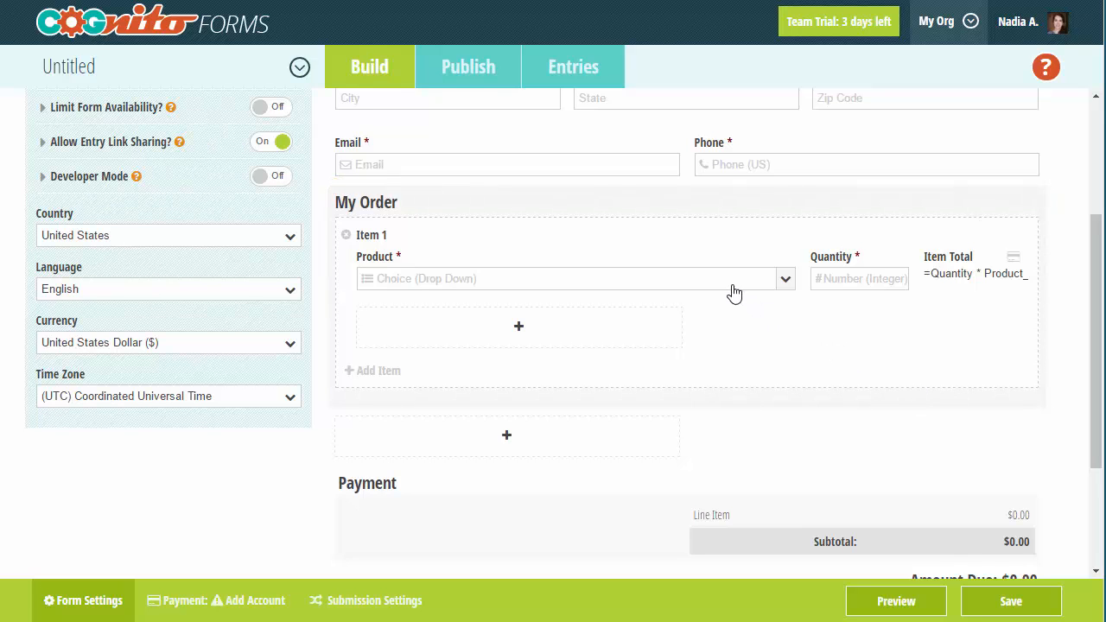
left_click(570, 278)
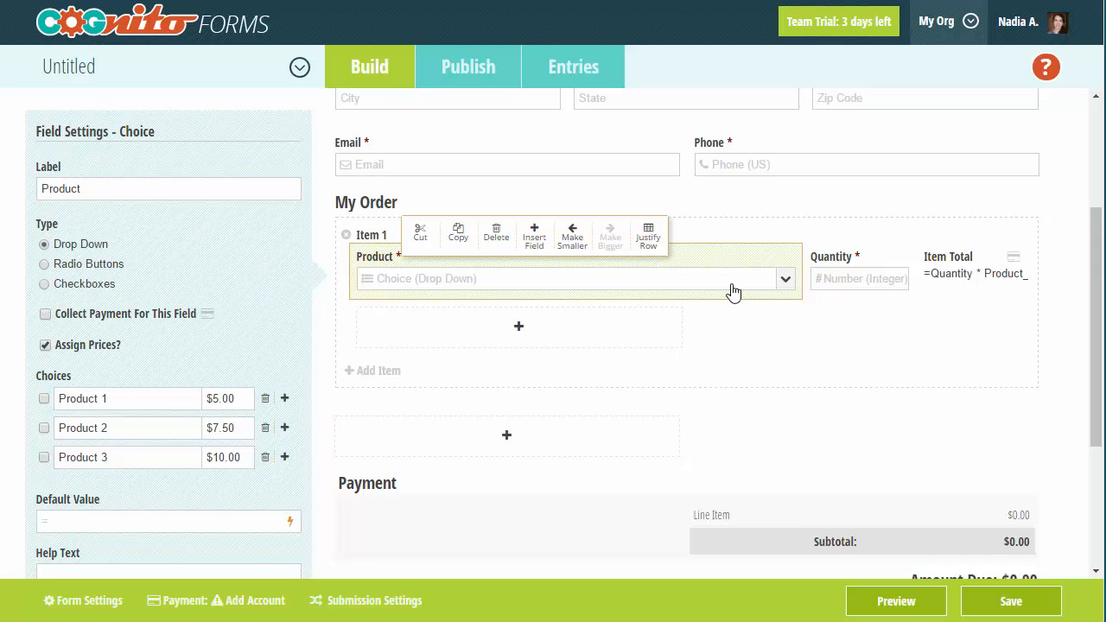
left_click(859, 278)
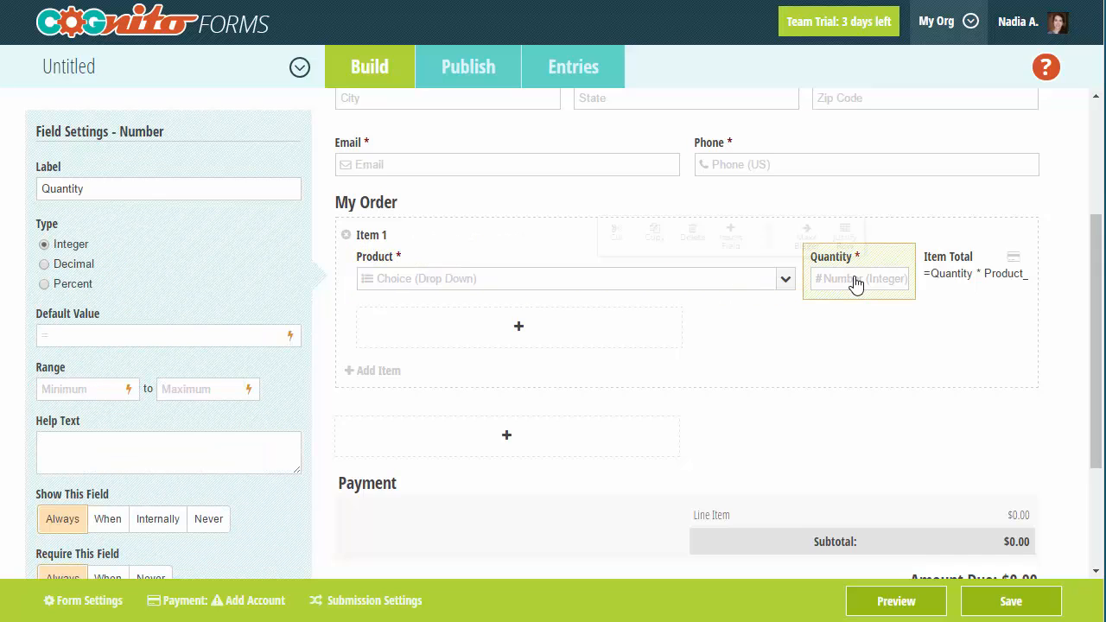
left_click(968, 273)
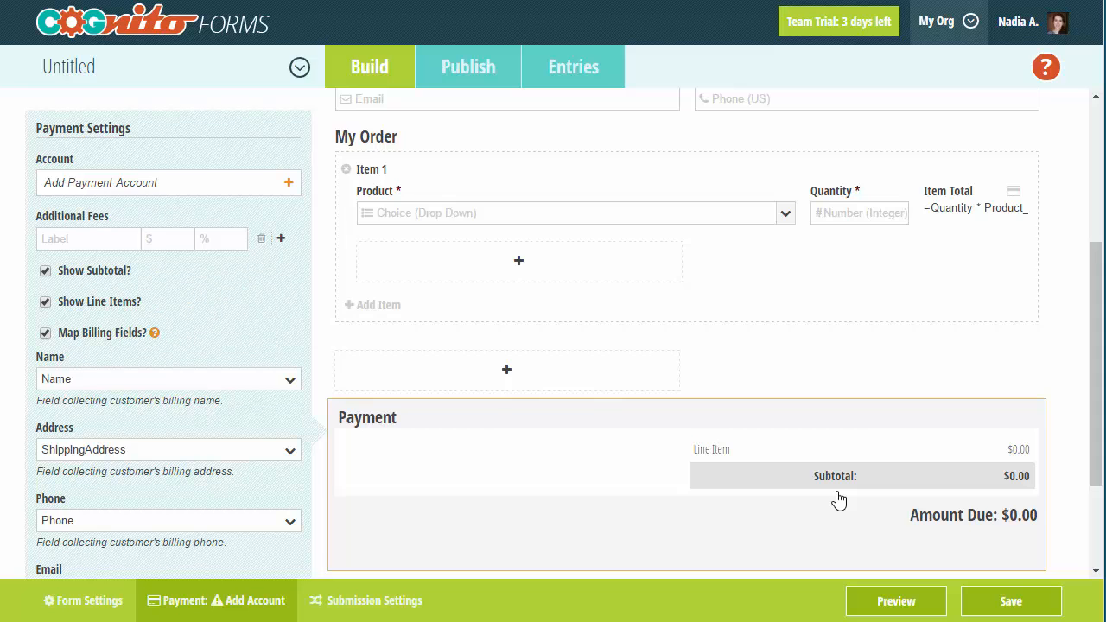
Step: Add a payment account in Payment Settings and choose Connect with Stripe
scroll("down", 3)
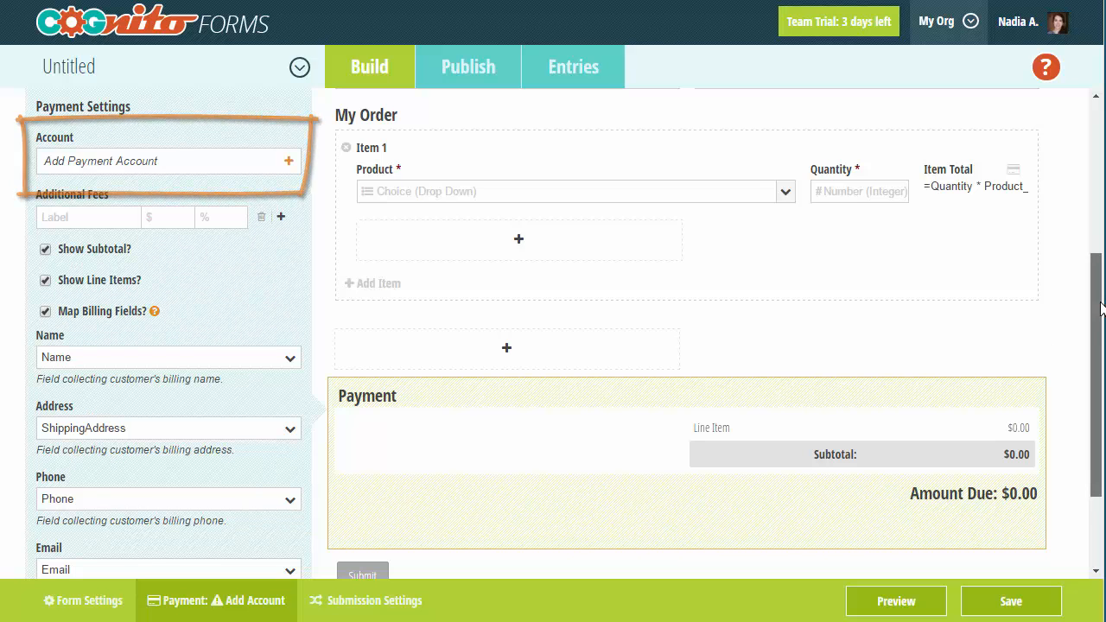
scroll("down", 3)
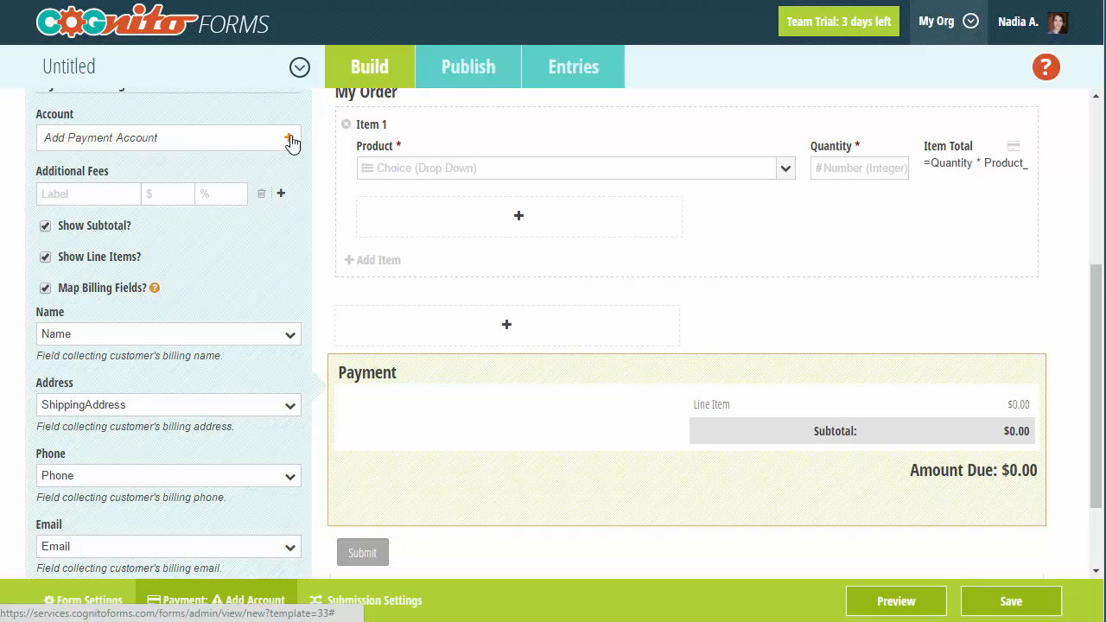
left_click(290, 139)
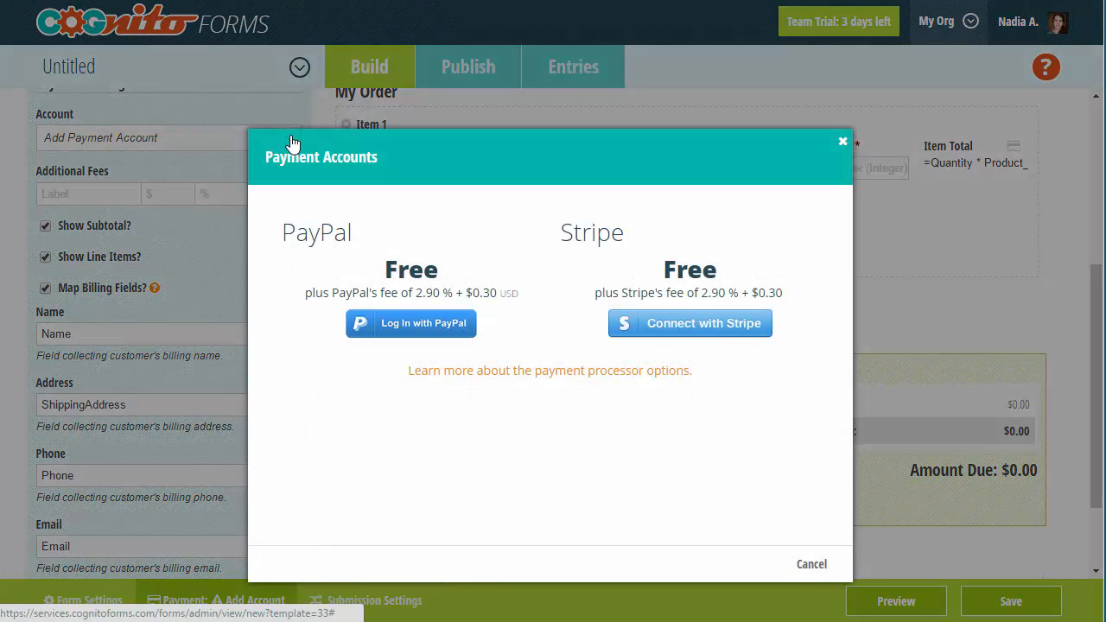
mouse_move(349, 178)
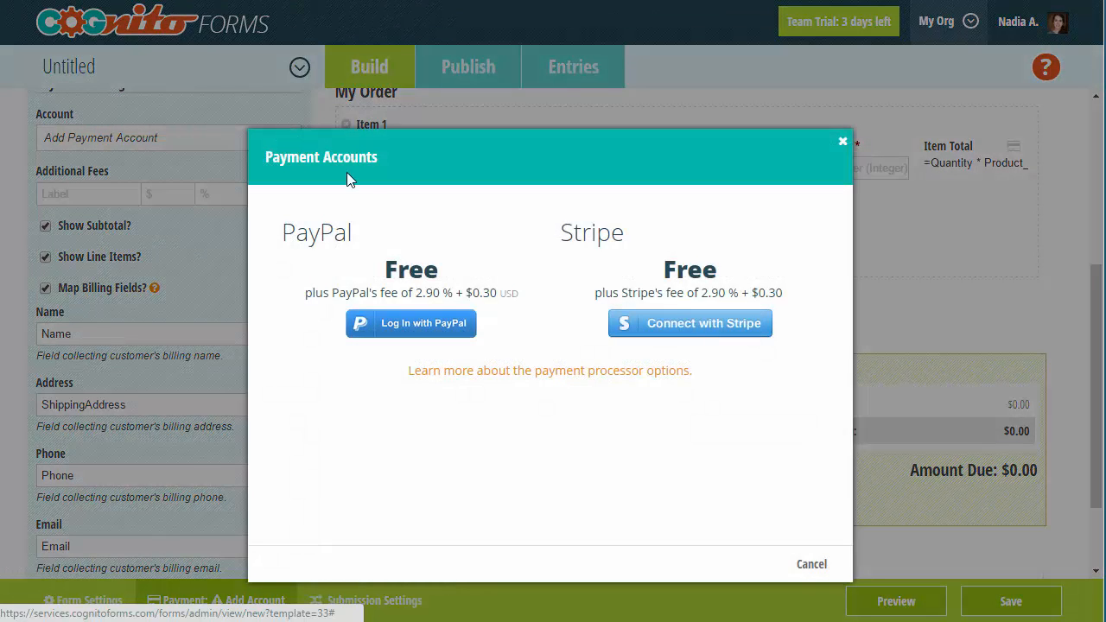
left_click(691, 323)
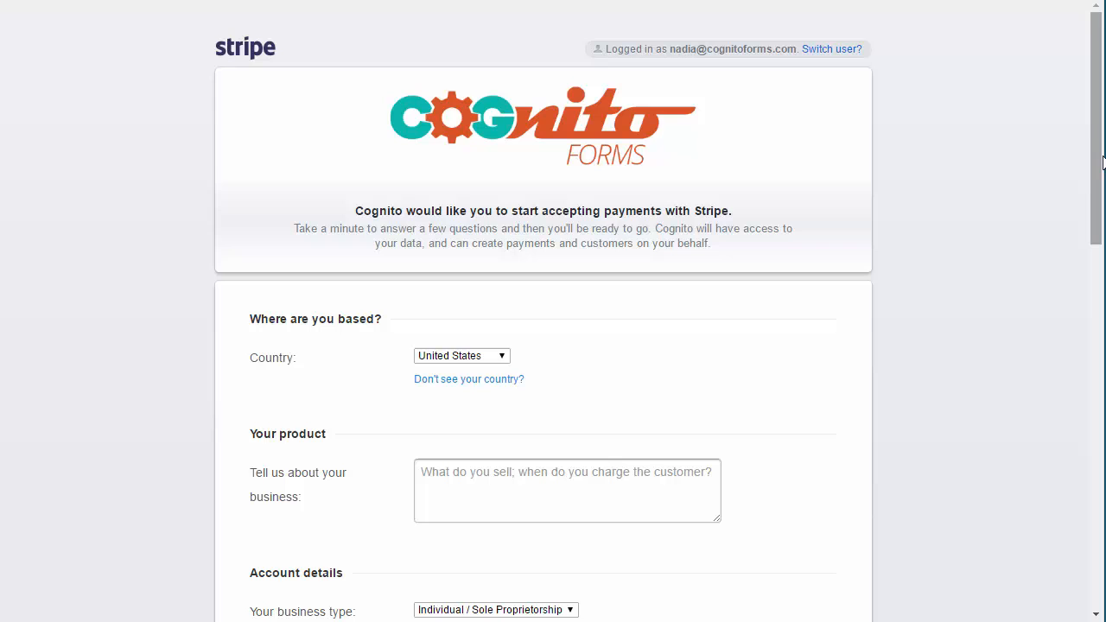
mouse_move(767, 178)
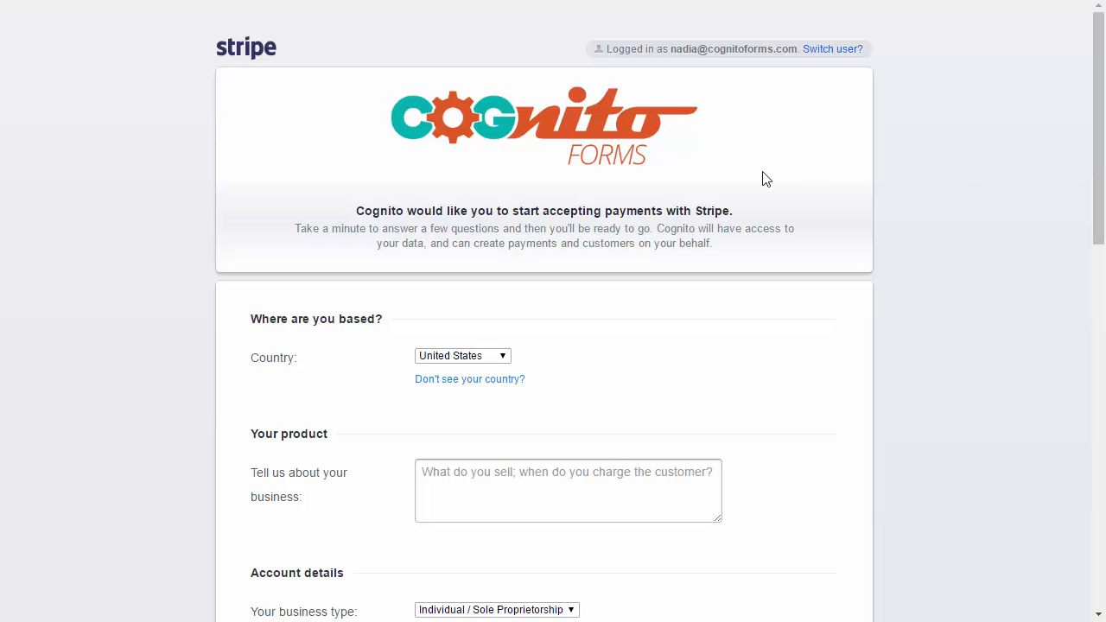
mouse_move(912, 245)
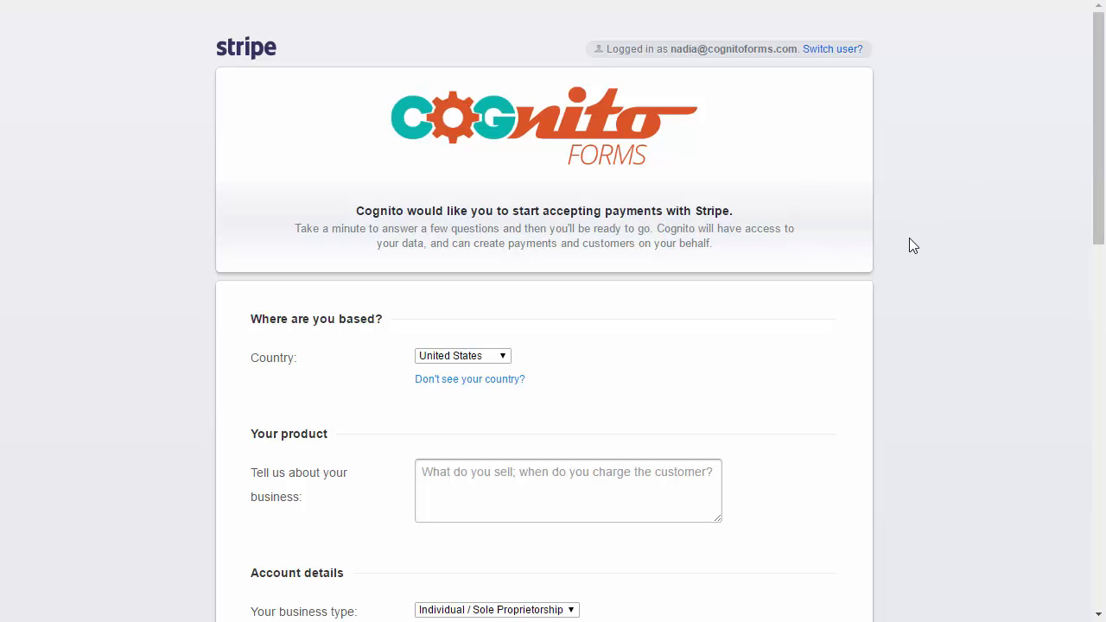
scroll("down", 3)
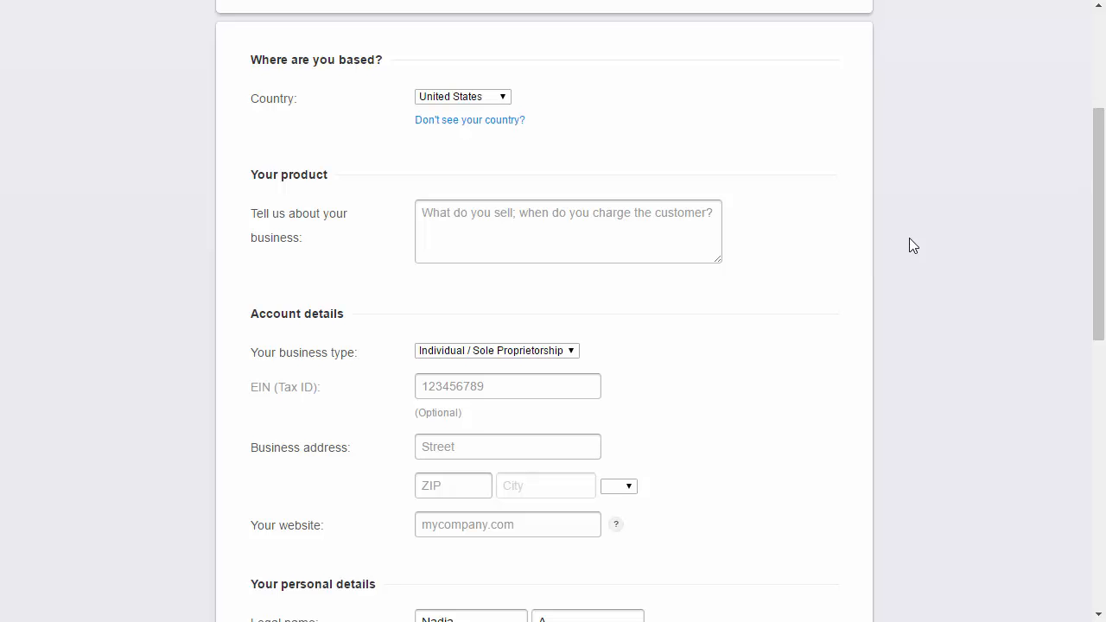
scroll("down", 3)
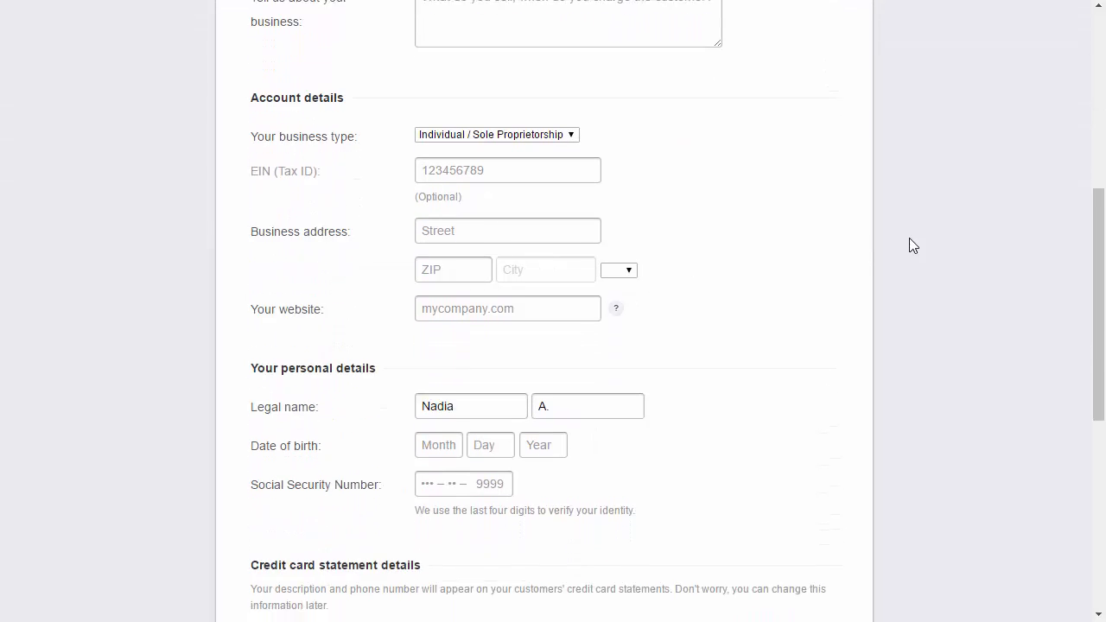
scroll("down", 3)
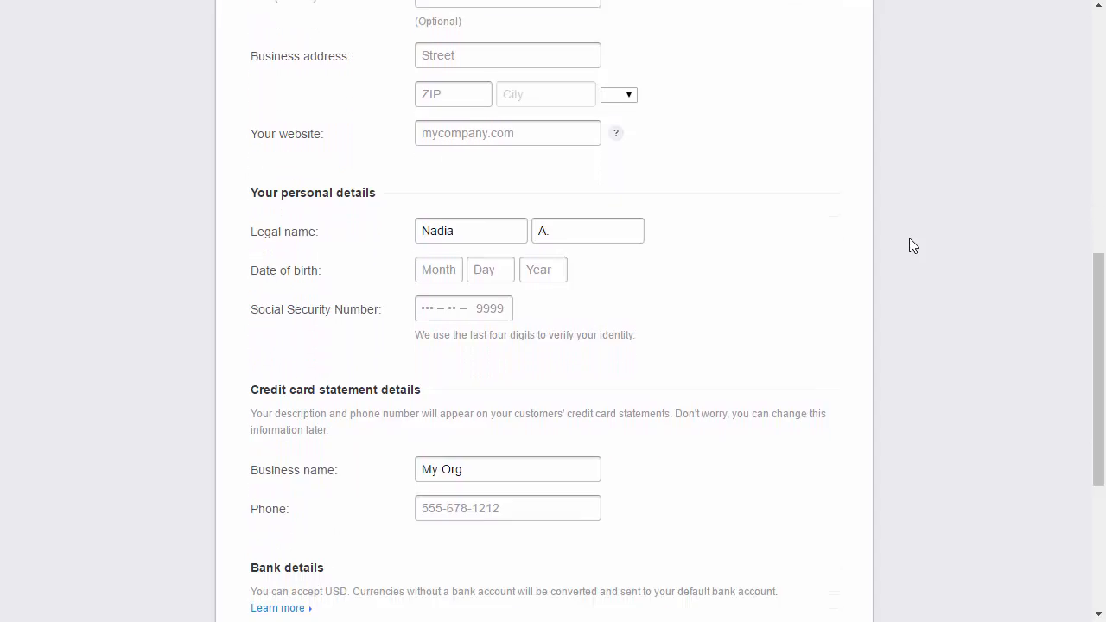
scroll("down", 3)
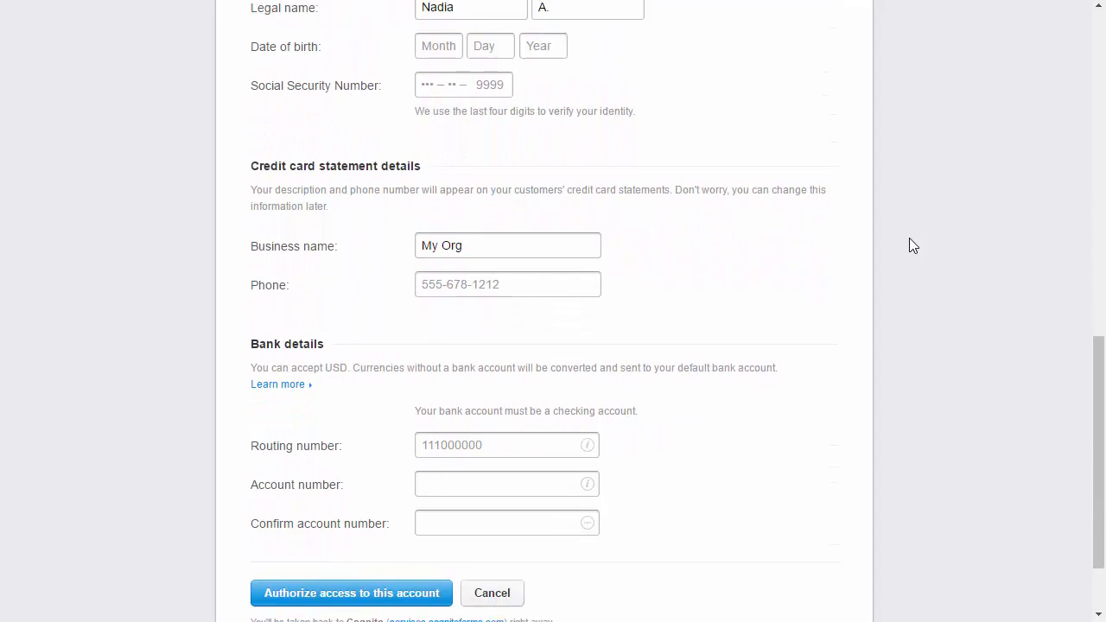
scroll("down", 3)
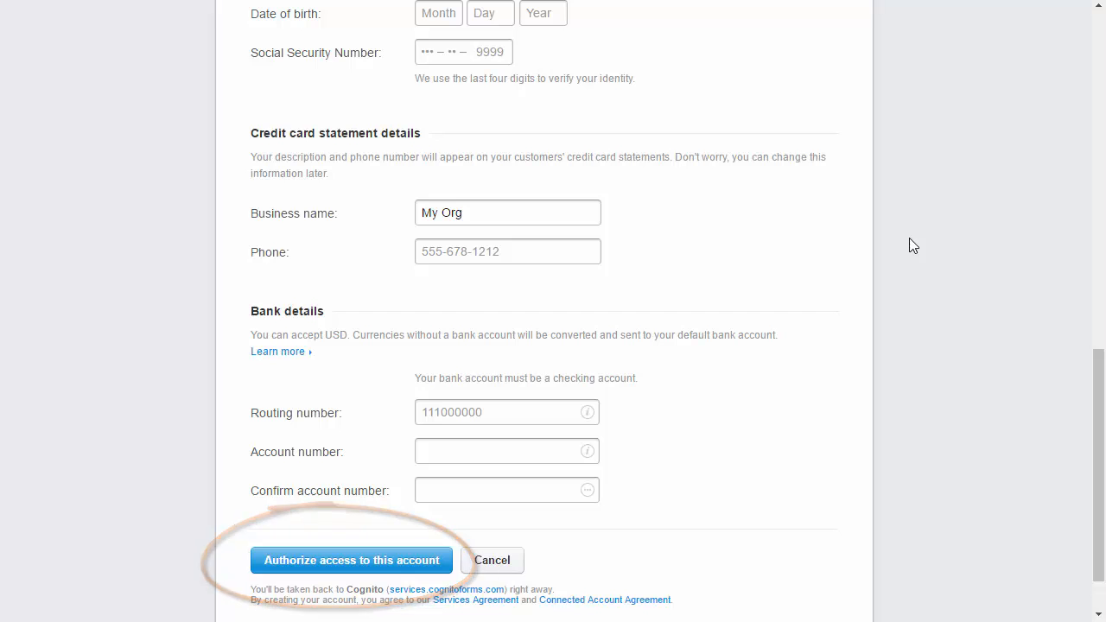
left_click(349, 560)
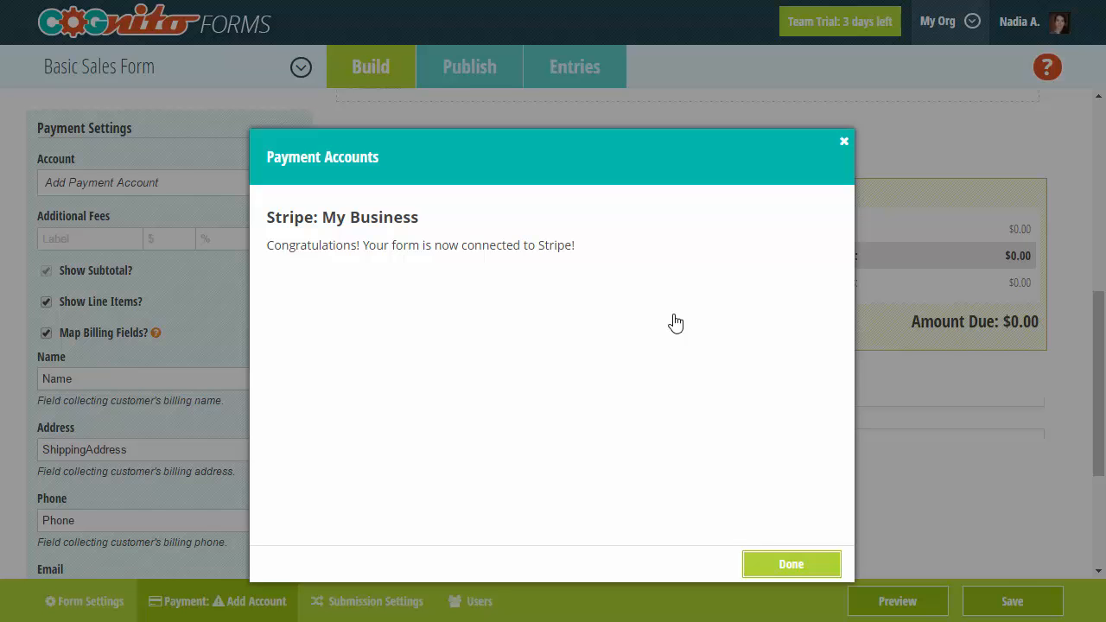
mouse_move(816, 585)
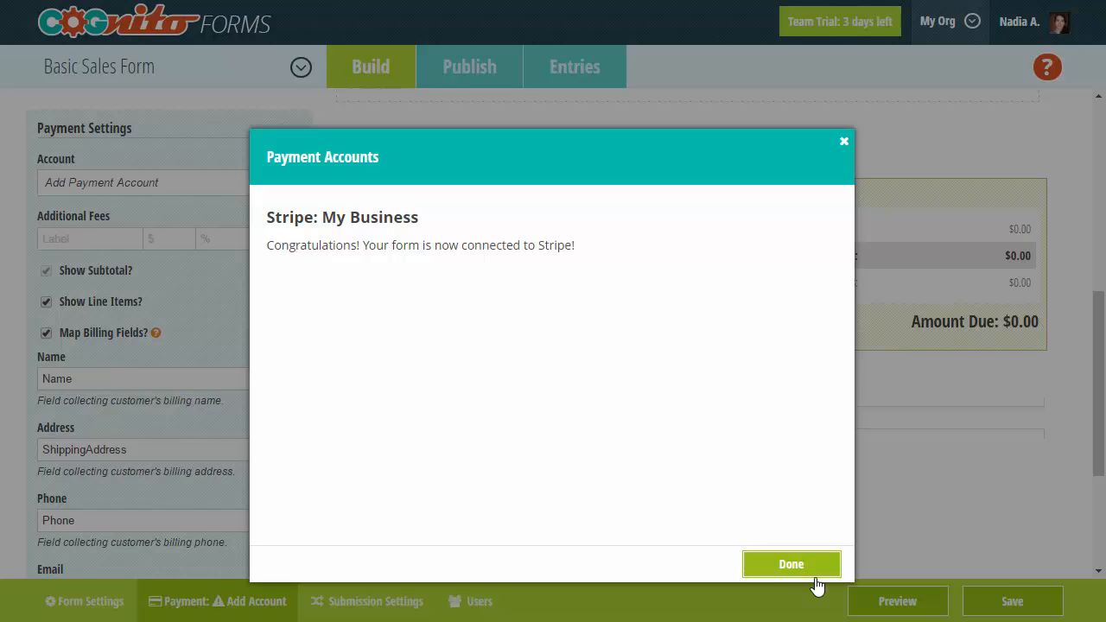
Step: Dismiss the connection confirmation so Payment Settings lists the My Business Stripe account
left_click(791, 564)
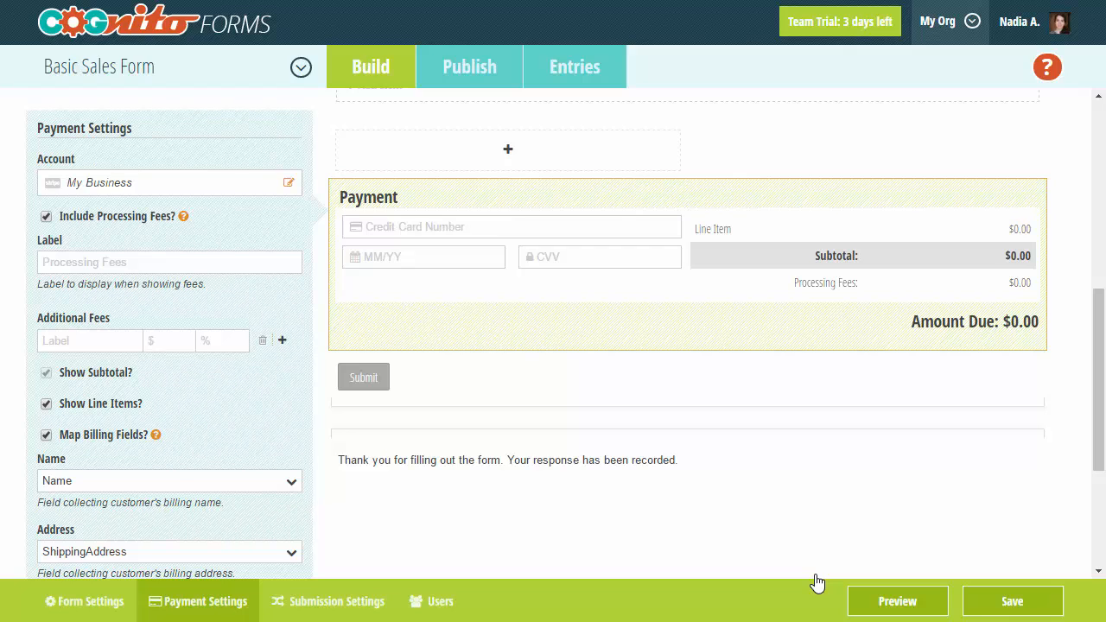
Step: Save the Basic Sales Form and preview it for testing
left_click(1012, 601)
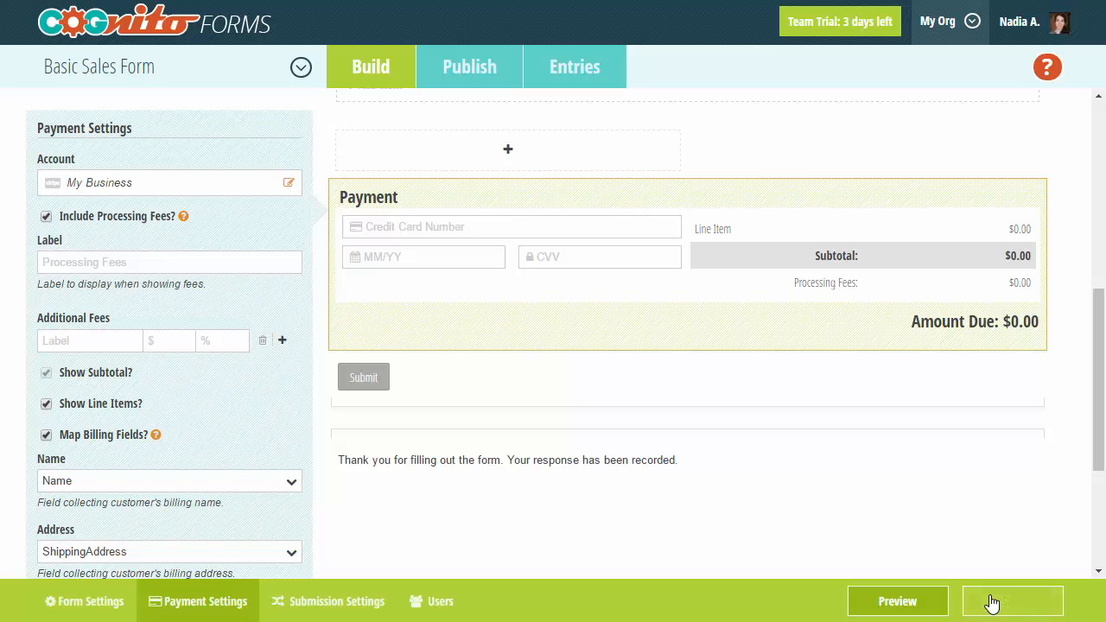
left_click(83, 601)
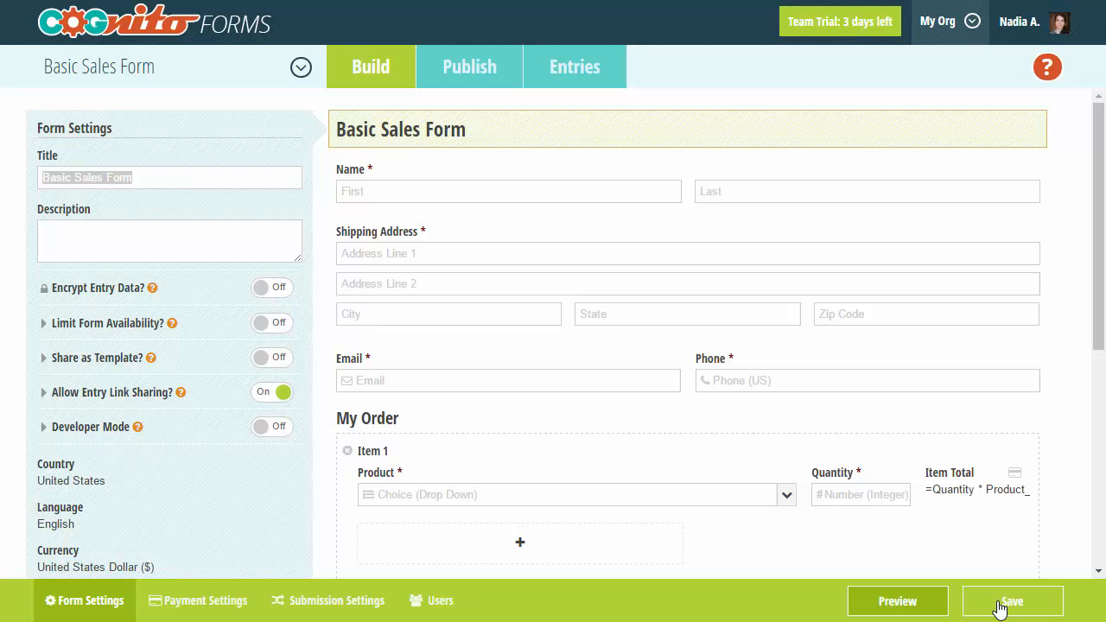
left_click(1012, 601)
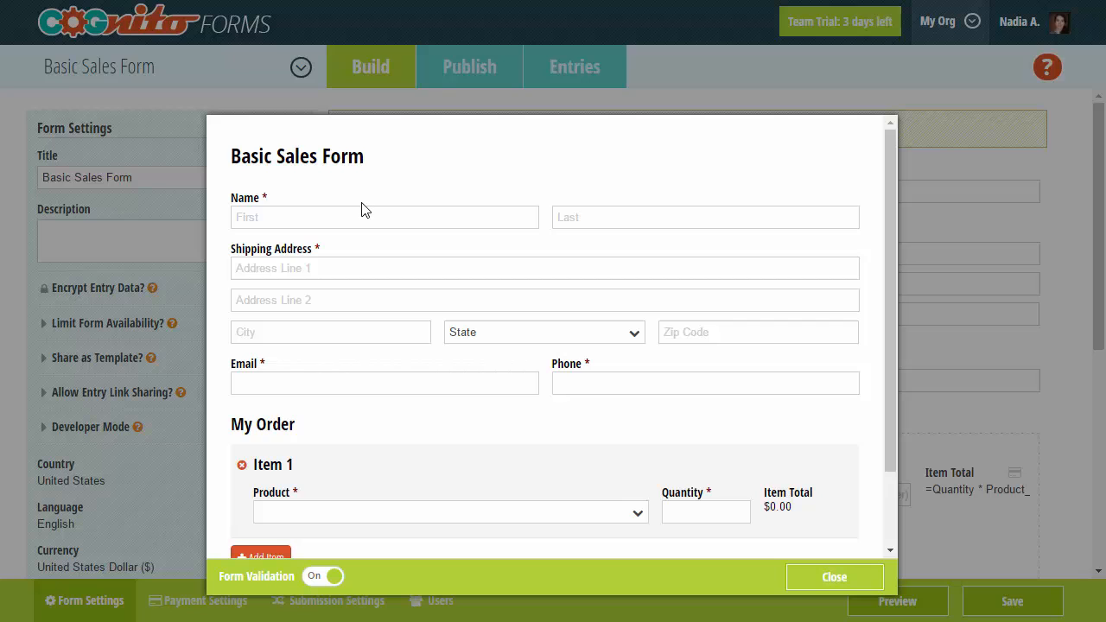
Step: Enter name 'Joh', test card 4242…, expiry 10/17, CVV 123 and submit the $10.61 order for two of Product 1
type("Joh")
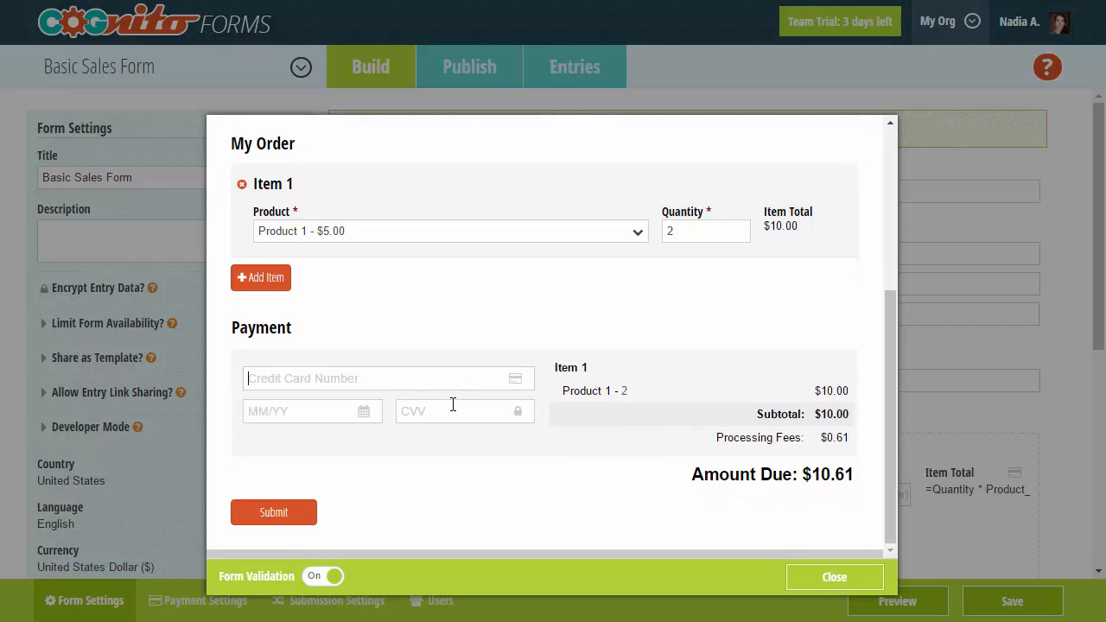
type("4242424242424242")
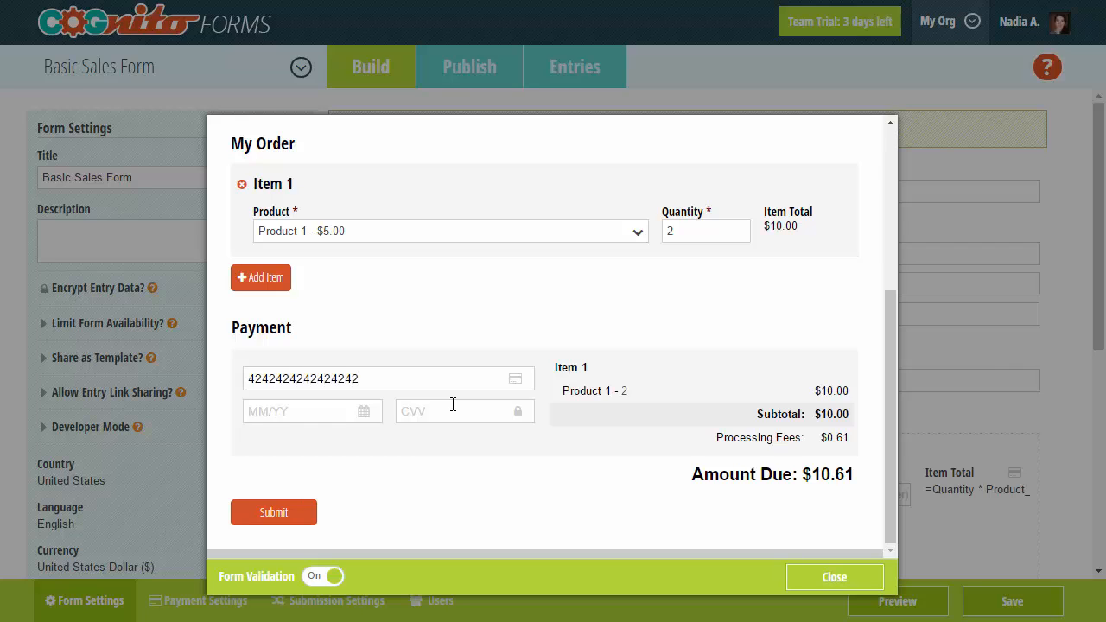
left_click(304, 411)
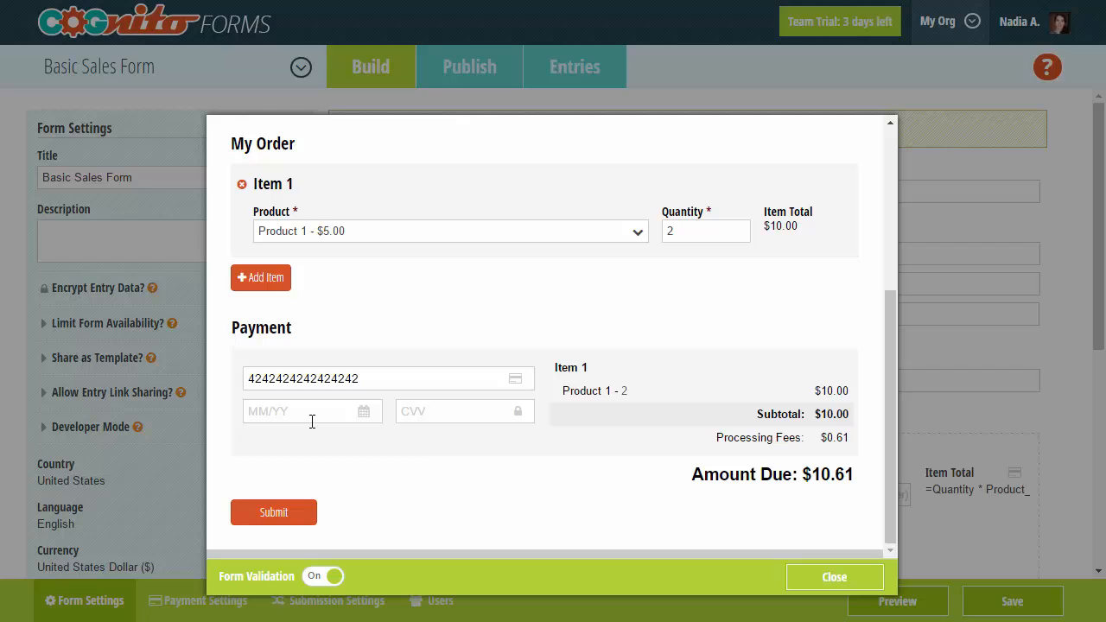
type("10")
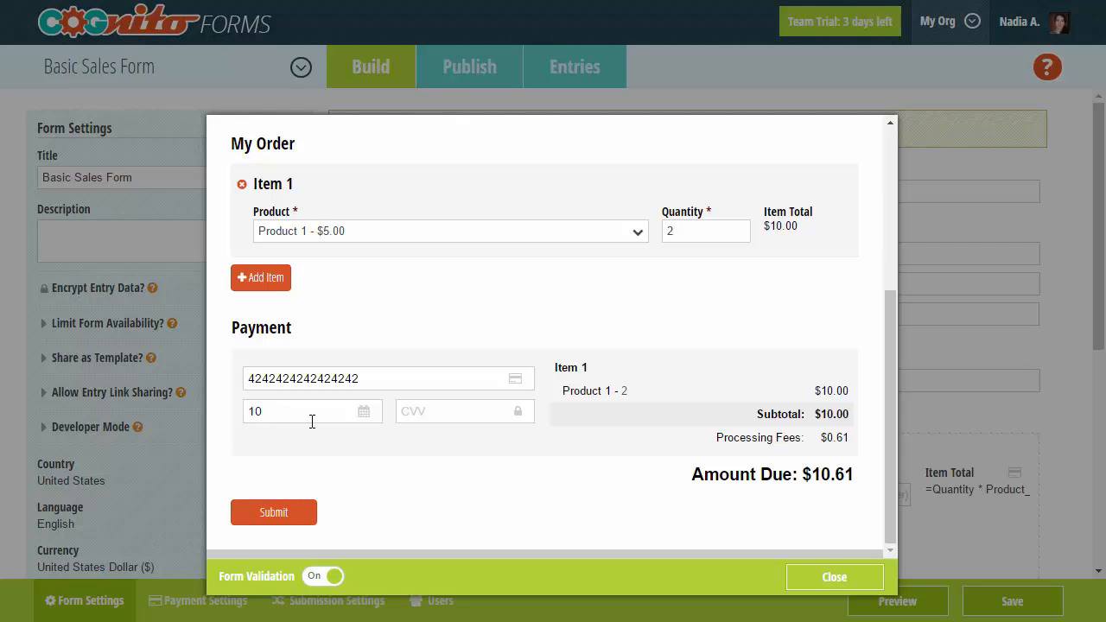
type("/")
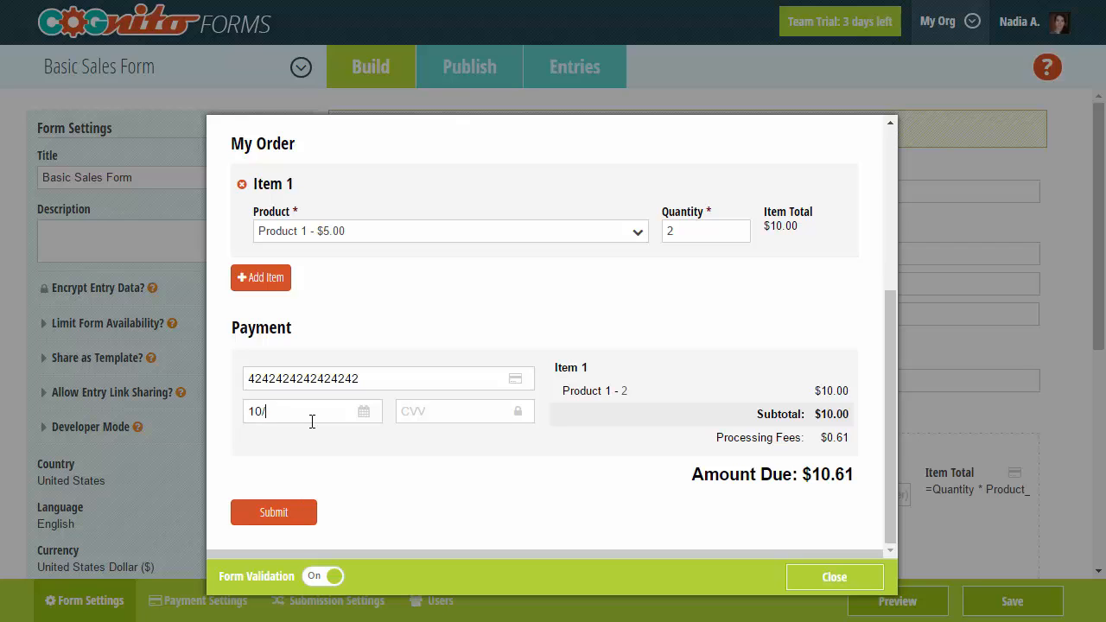
type("17")
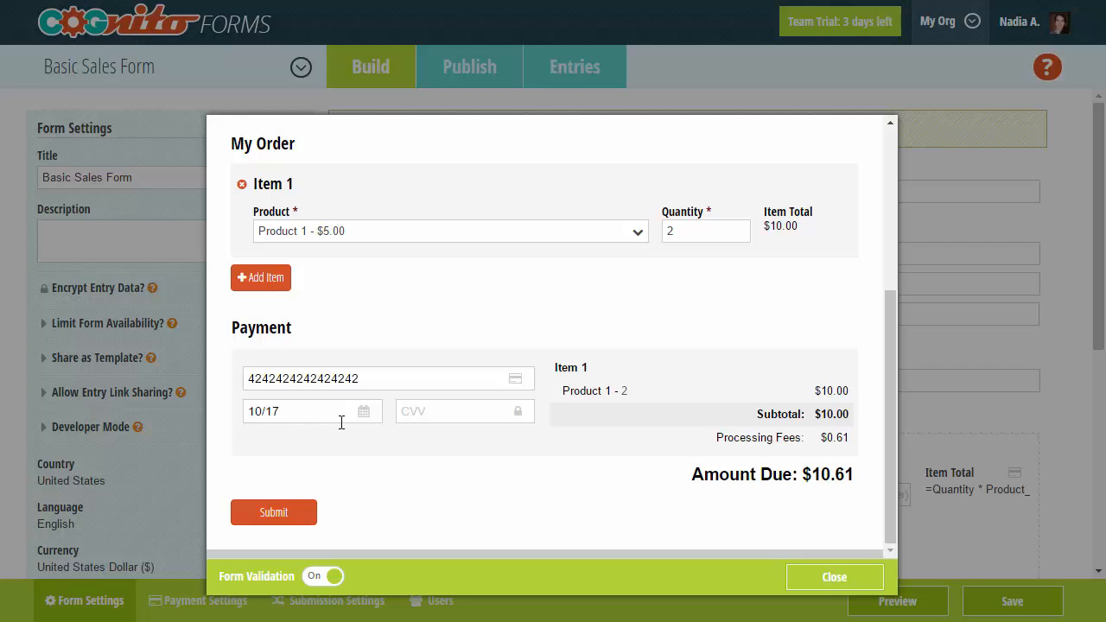
type("123")
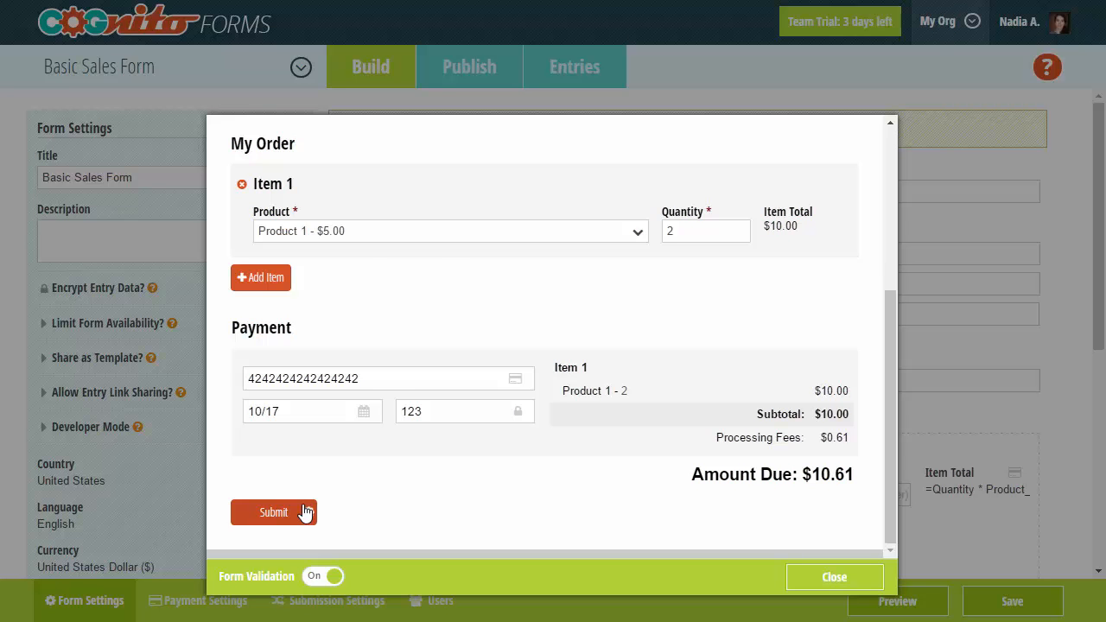
left_click(273, 511)
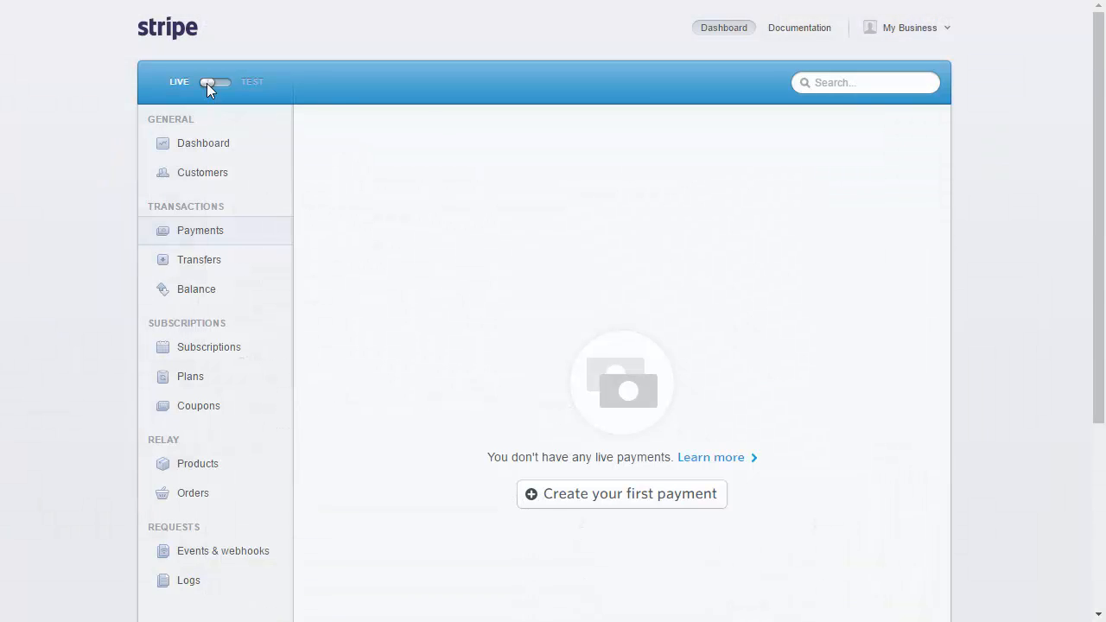
Step: Switch Stripe's dashboard to Test data and view the $10.61 Basic Sales Form payment
left_click(216, 83)
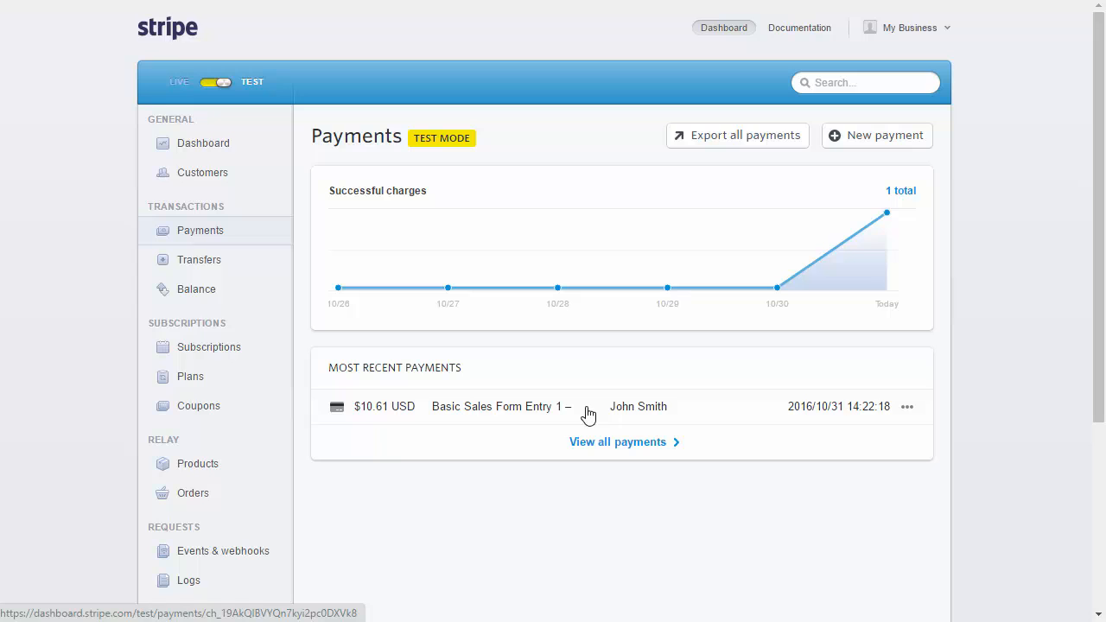
left_click(501, 406)
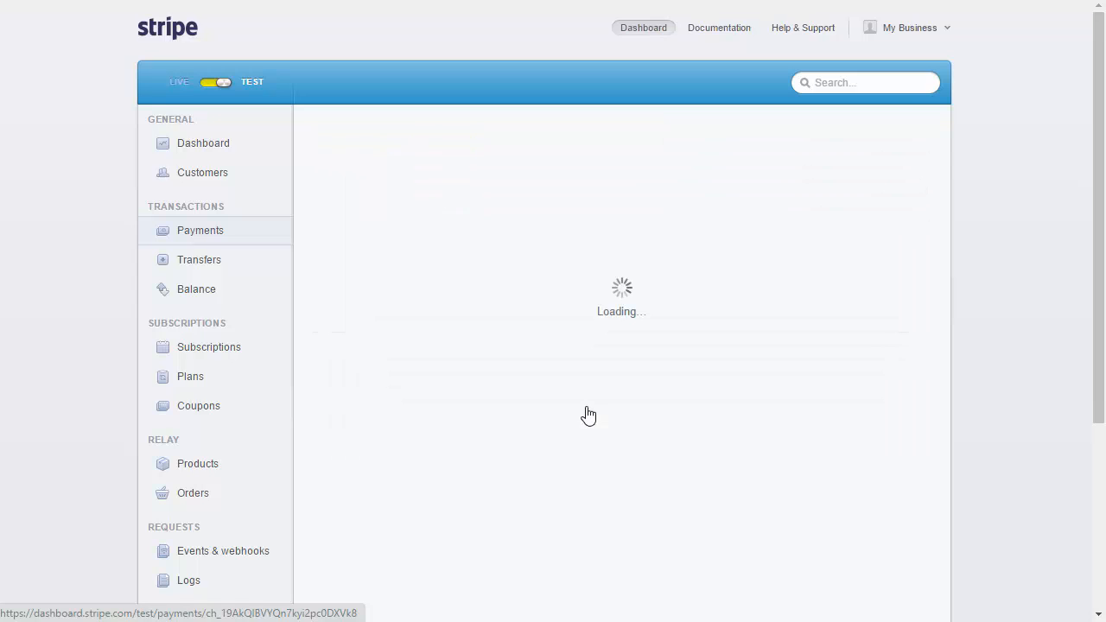